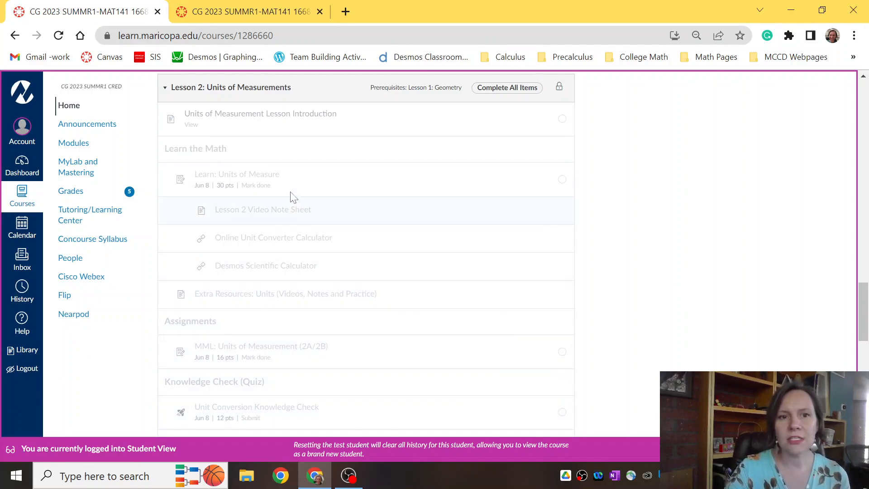
mouse_move(604, 148)
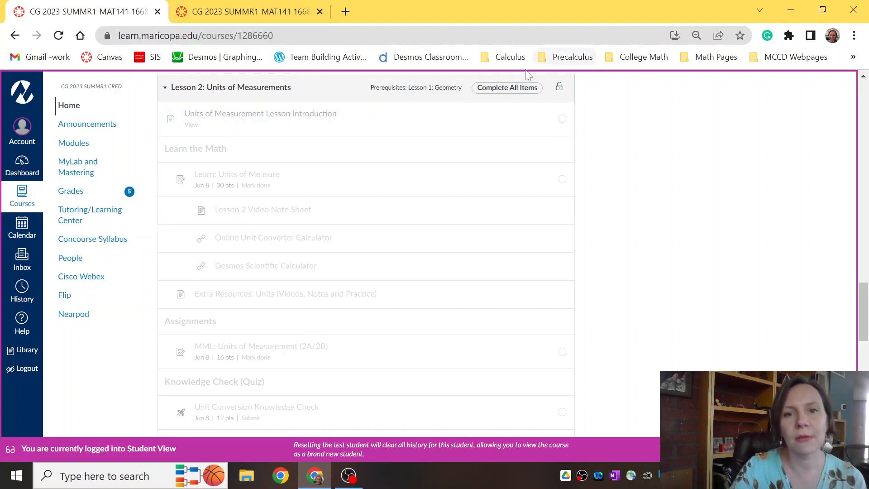
Review the locked Lesson 2 in Student View, then return to the instructor's Modules tab.
scroll(up, 3)
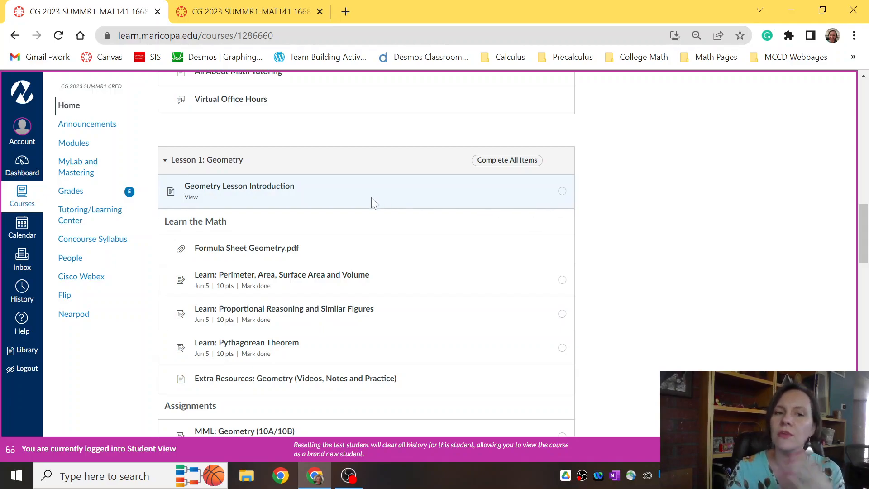
scroll(down, 3)
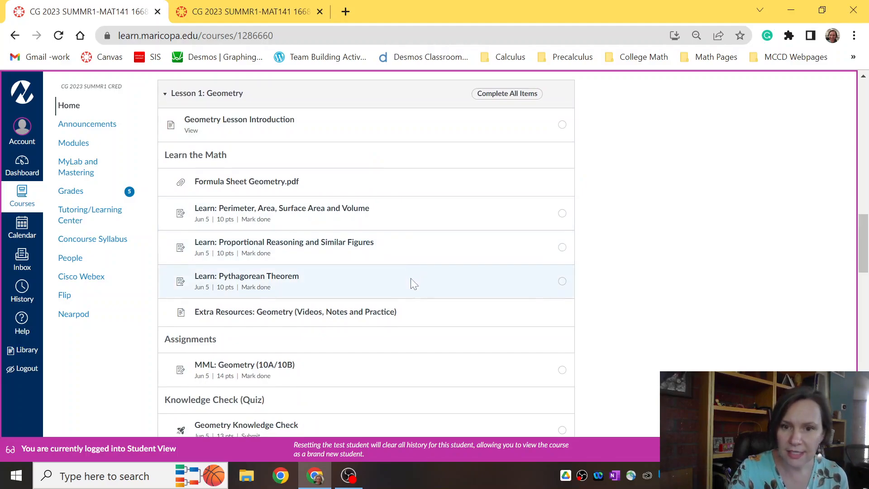
scroll(down, 3)
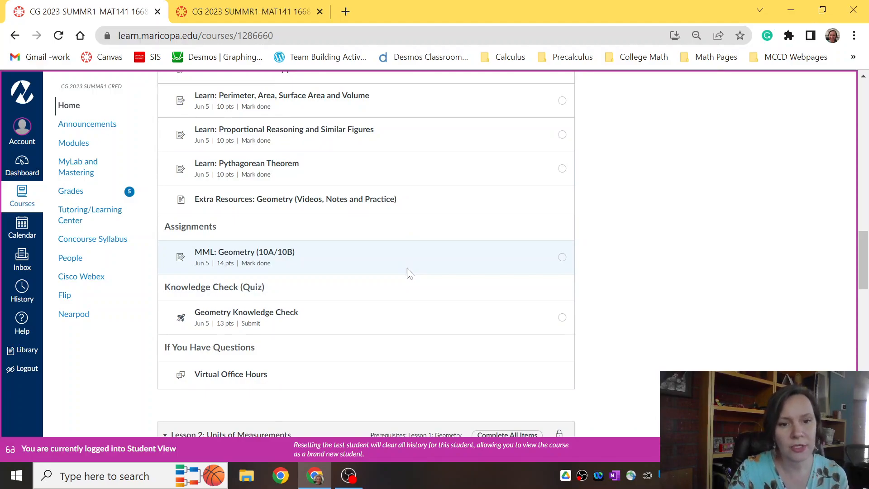
mouse_move(380, 326)
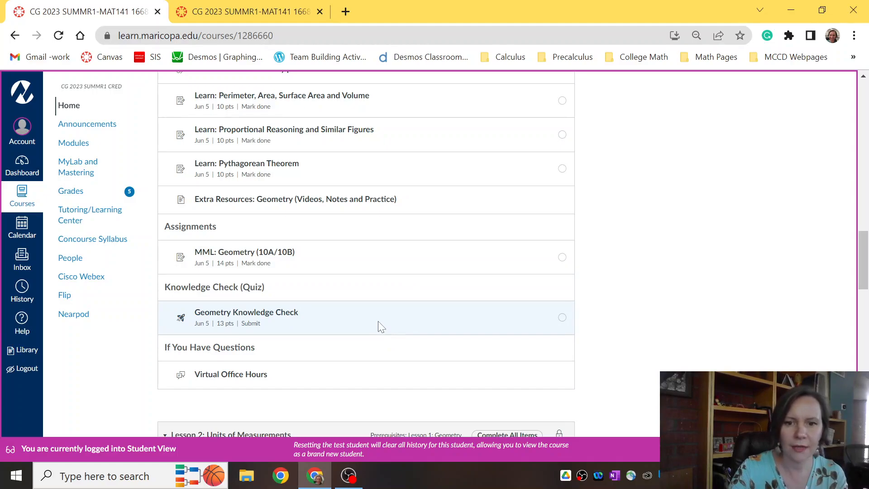
click(247, 10)
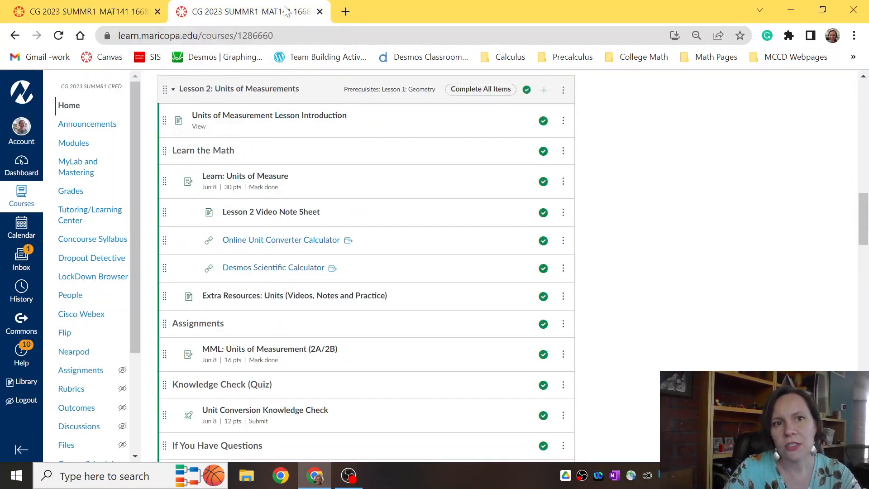
mouse_move(329, 227)
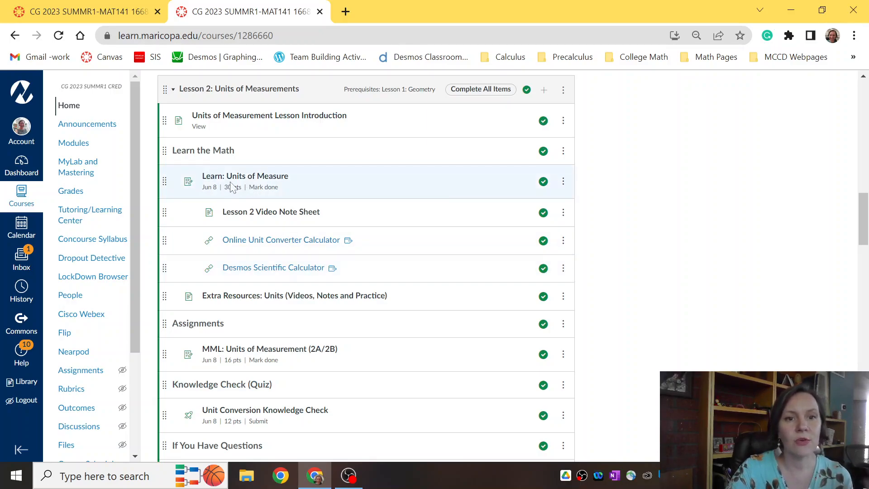
mouse_move(279, 198)
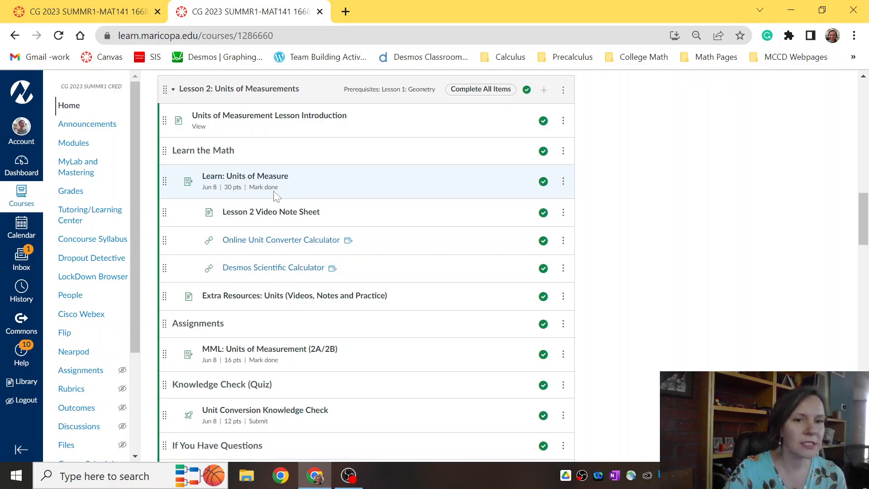
mouse_move(281, 239)
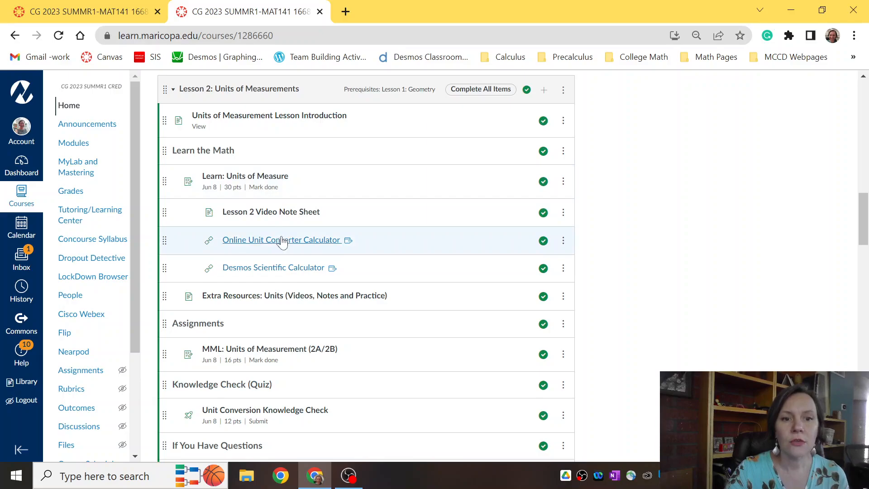
mouse_move(282, 239)
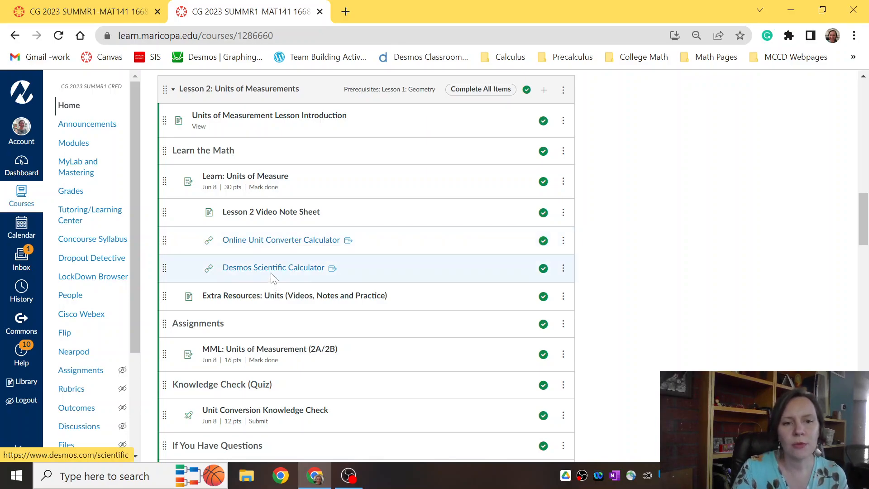
mouse_move(272, 267)
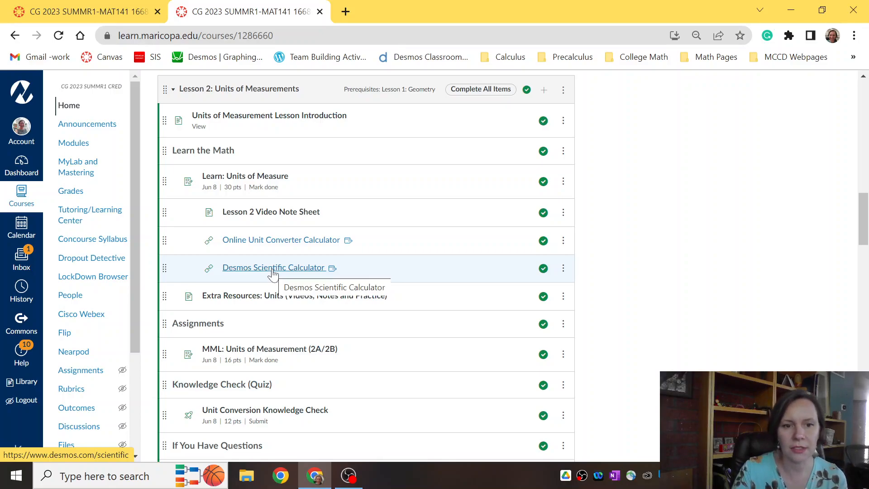
Scroll down the Modules page and open 'Group Discussion: Units of Measure'.
scroll(down, 3)
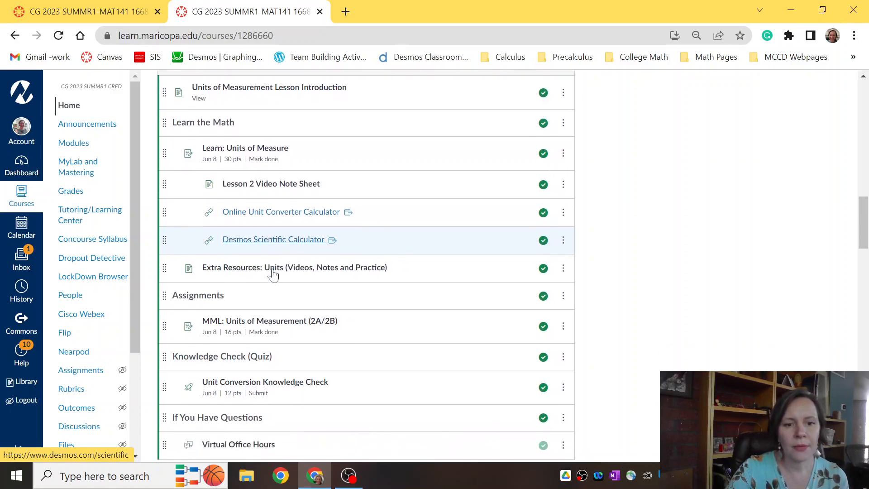
scroll(down, 3)
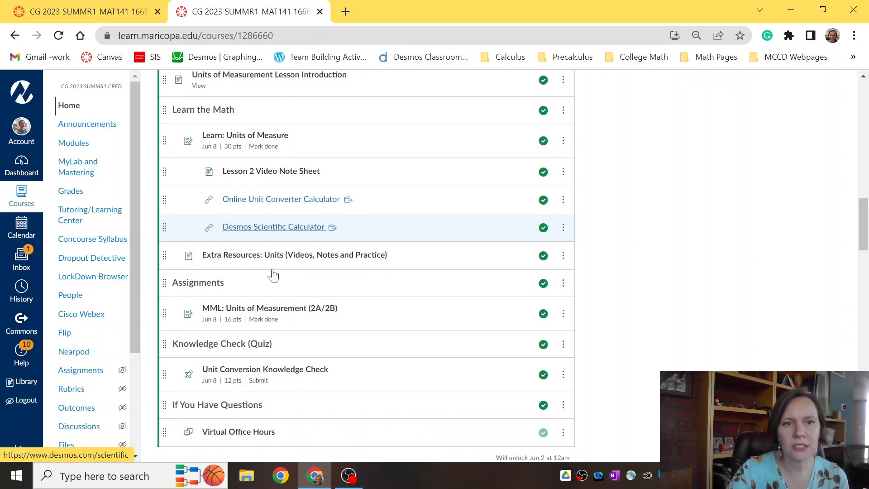
scroll(down, 3)
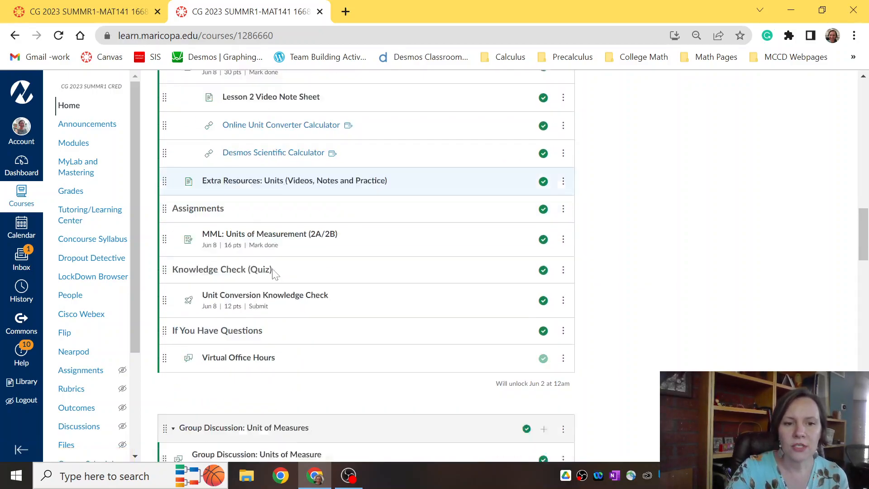
scroll(down, 3)
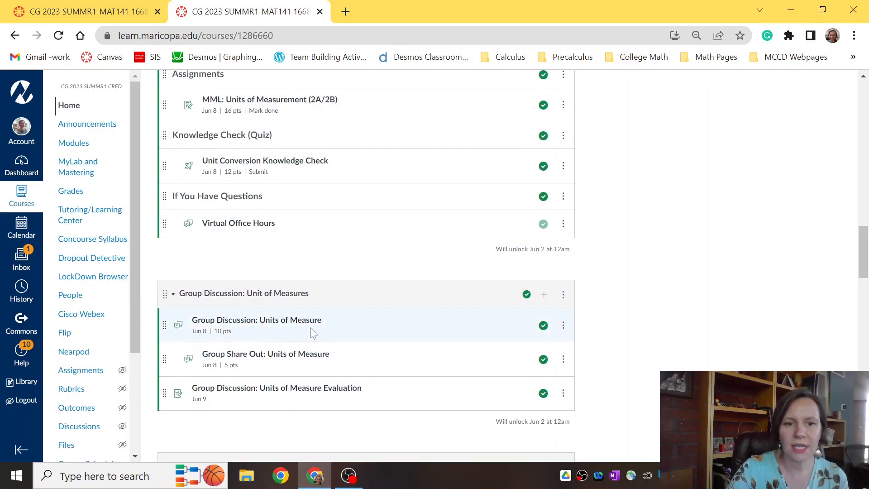
mouse_move(360, 301)
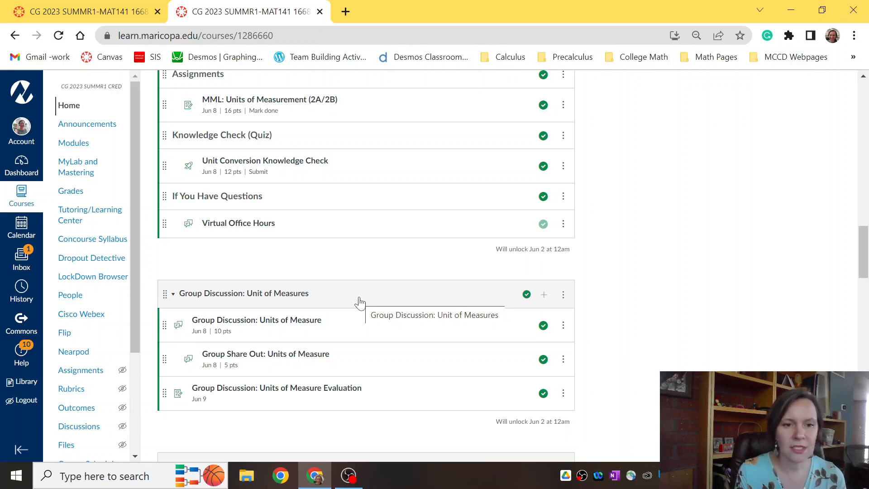
mouse_move(355, 368)
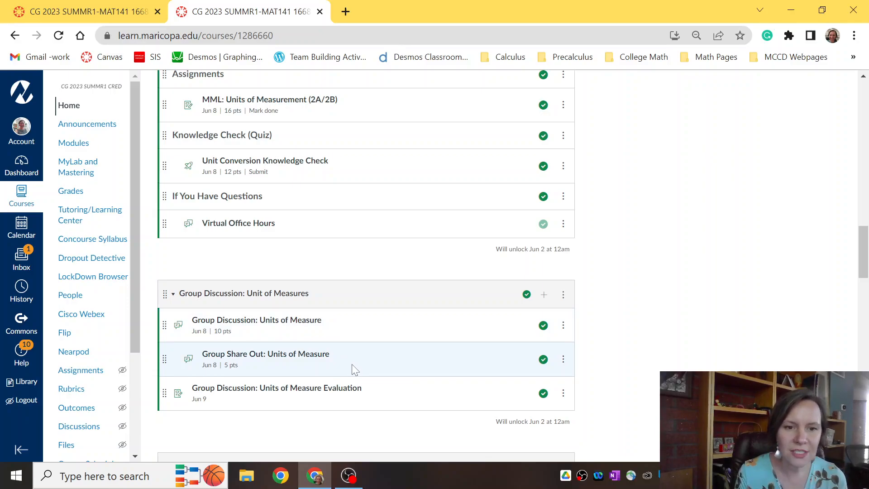
mouse_move(281, 326)
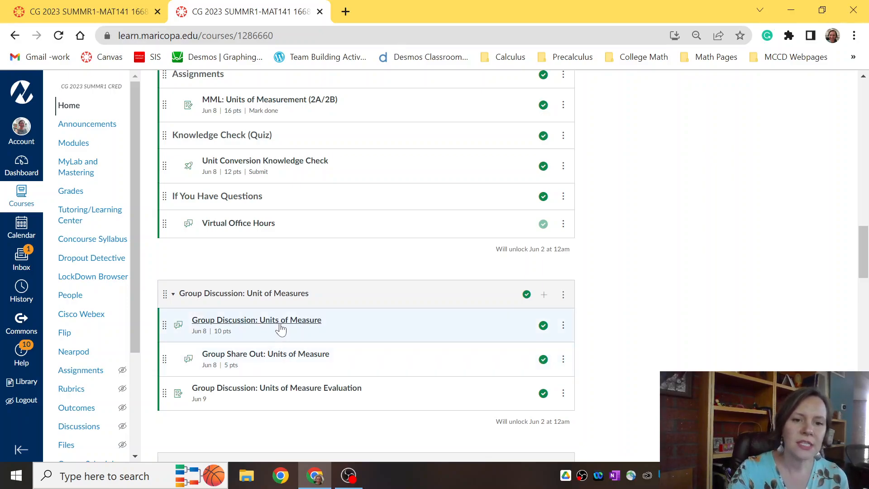
mouse_move(280, 327)
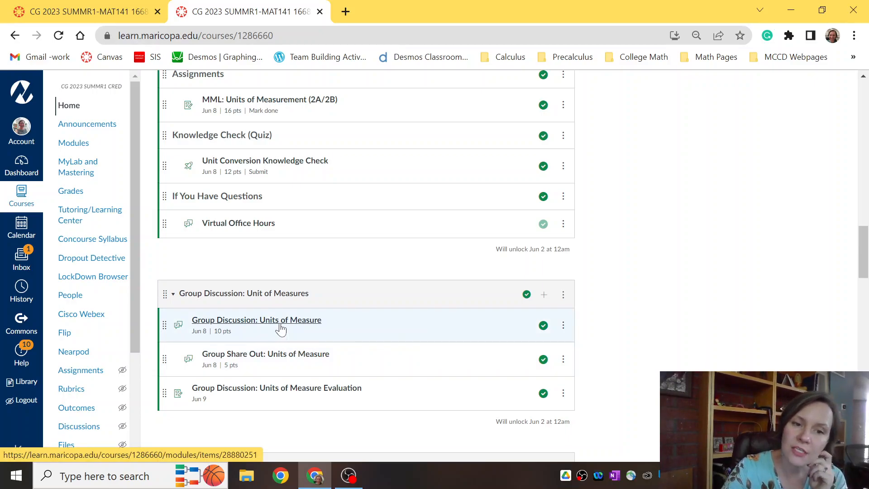
click(256, 320)
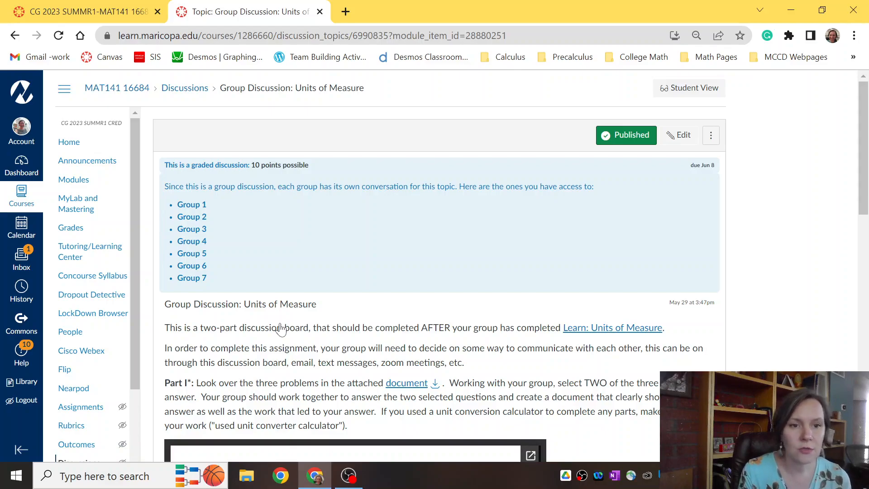
scroll(down, 3)
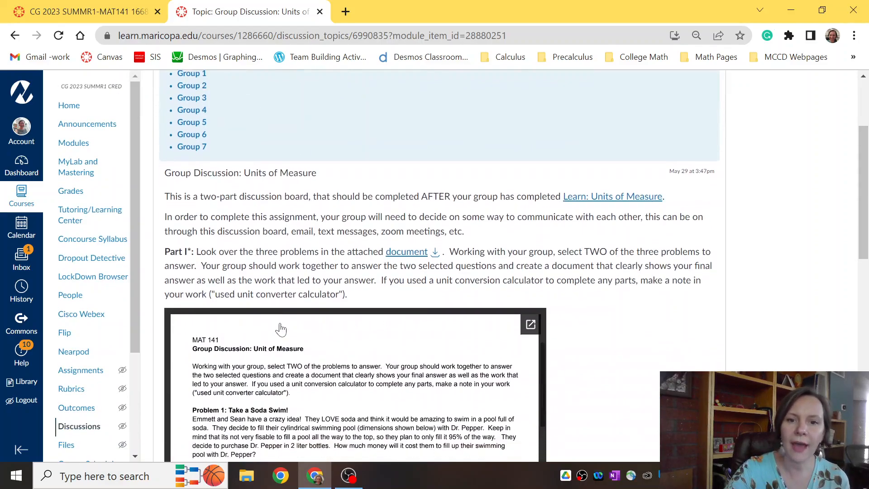
scroll(down, 3)
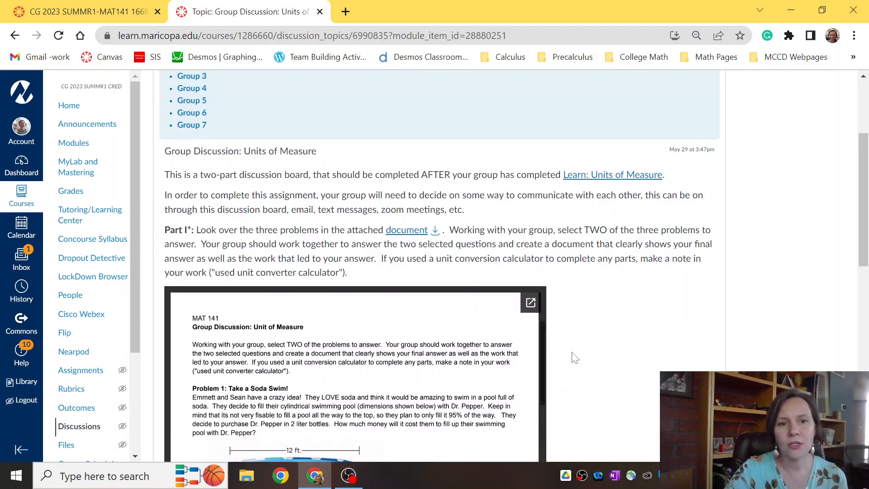
scroll(down, 3)
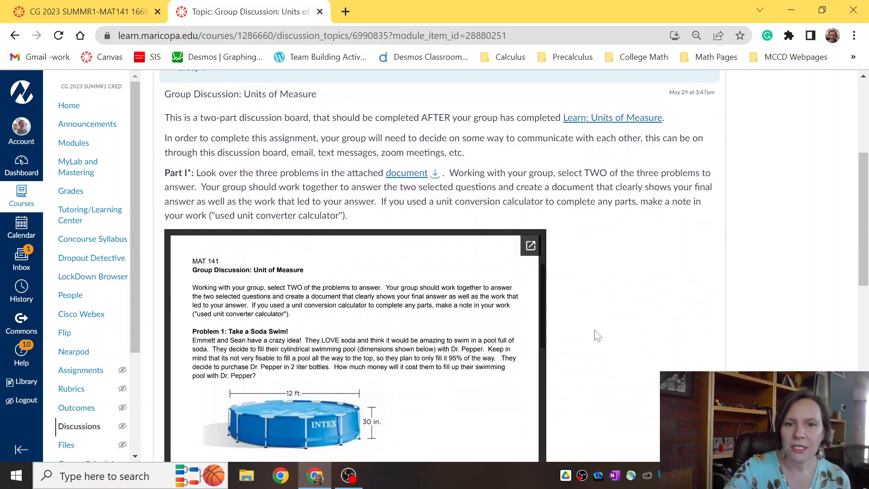
scroll(down, 3)
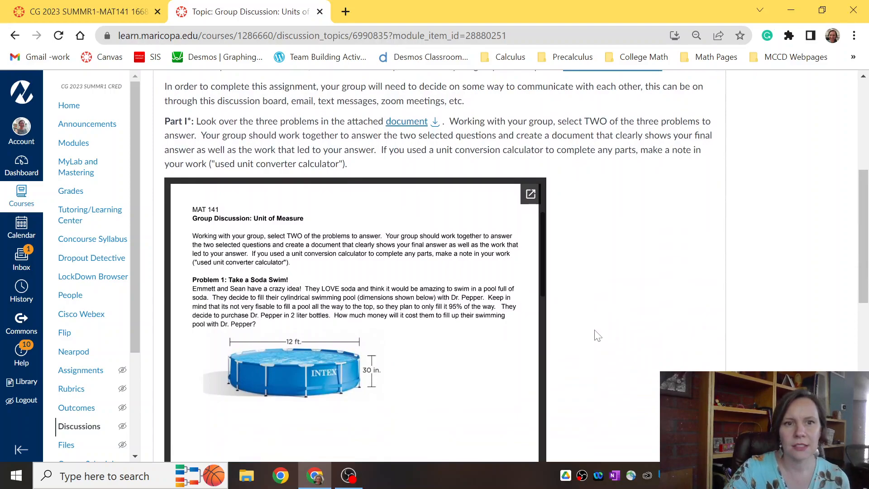
scroll(down, 3)
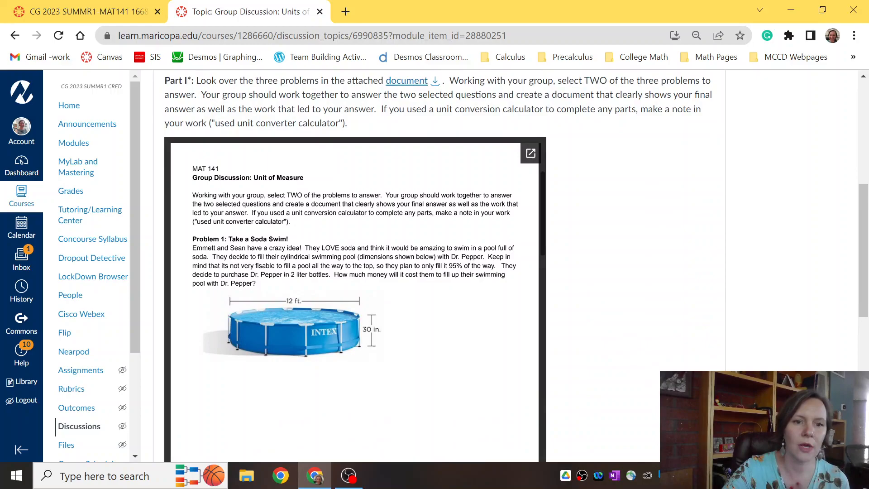
scroll(down, 3)
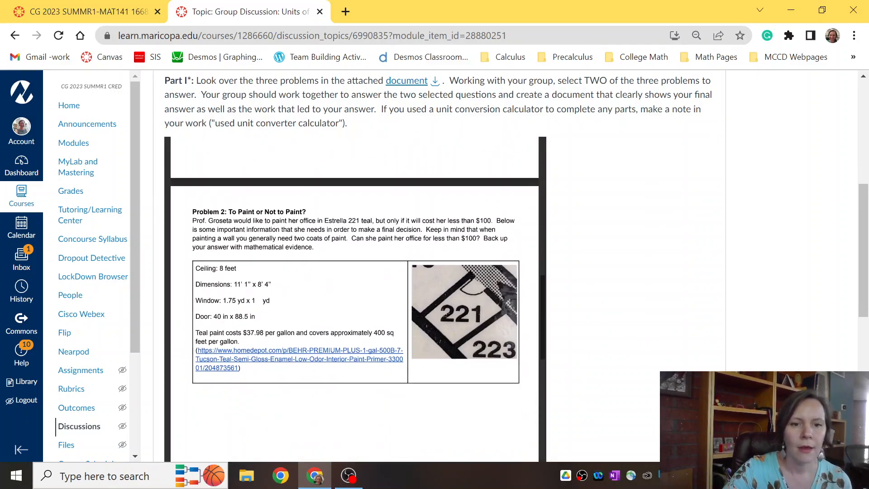
scroll(down, 3)
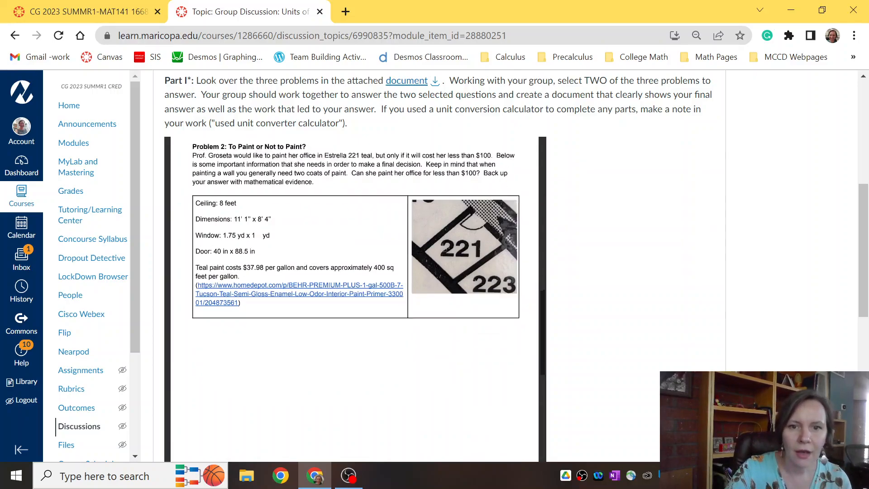
scroll(down, 3)
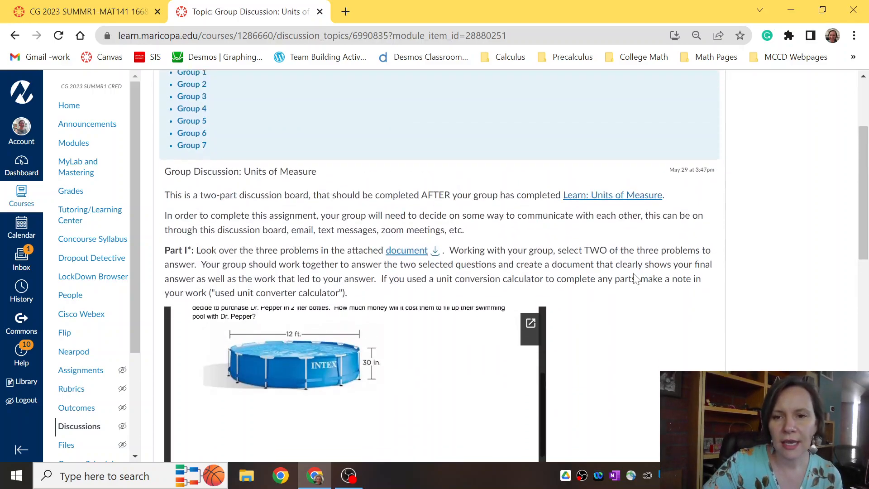
scroll(down, 3)
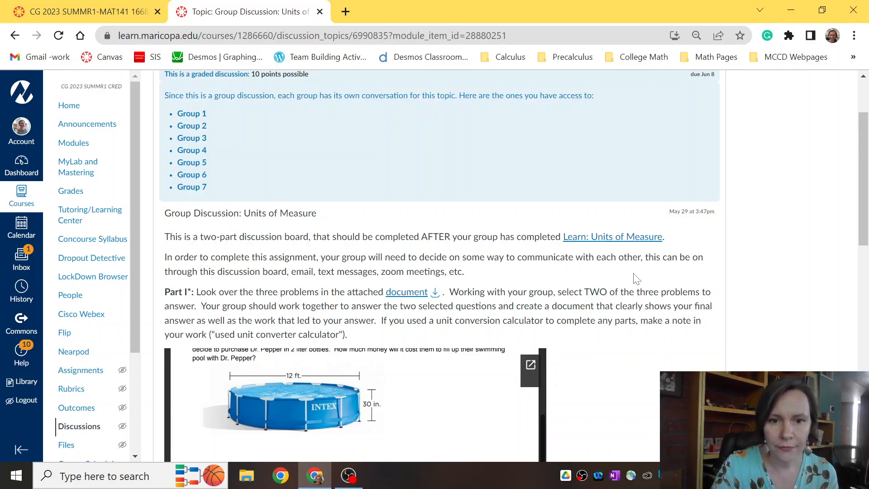
Scroll through Parts II and III of the group discussion.
scroll(down, 3)
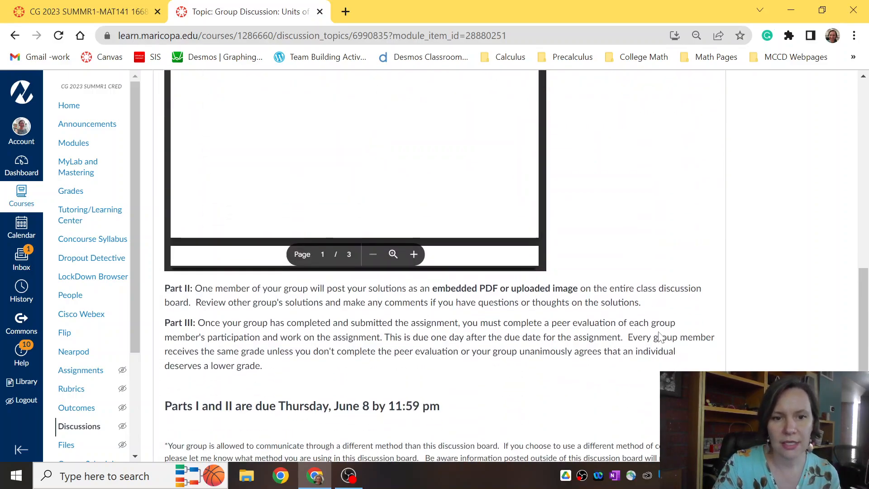
scroll(down, 3)
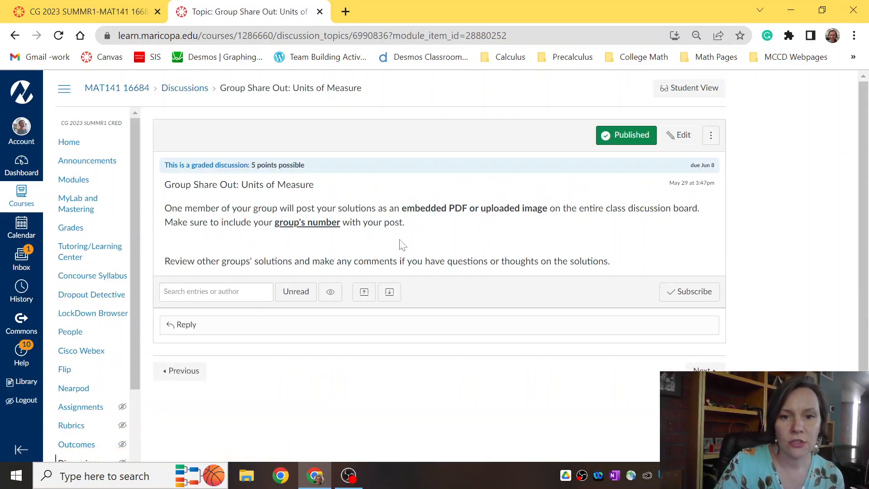
mouse_move(369, 242)
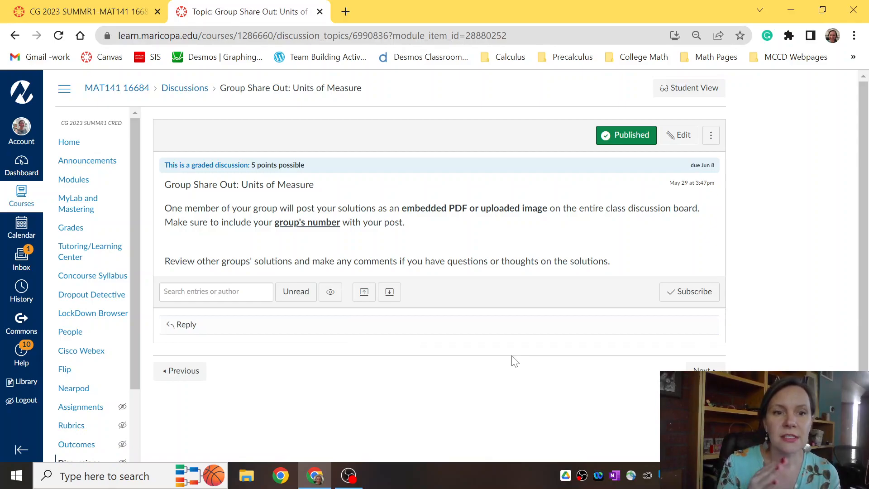
mouse_move(693, 173)
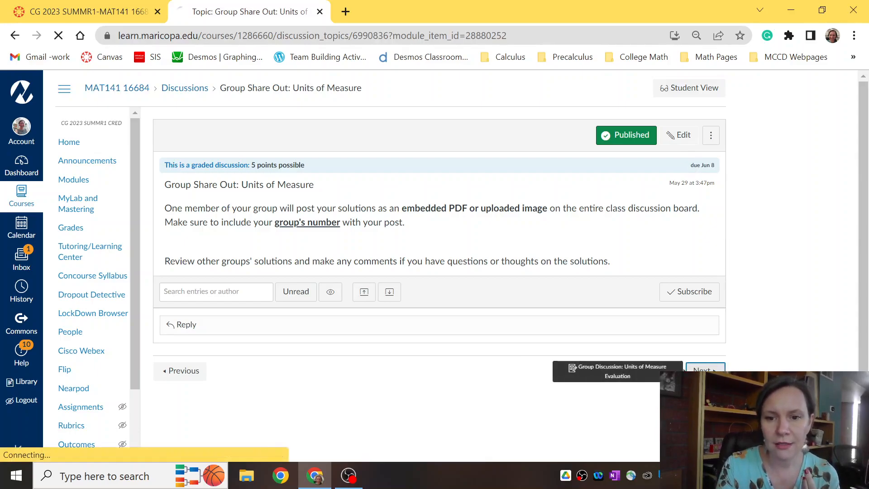
click(704, 371)
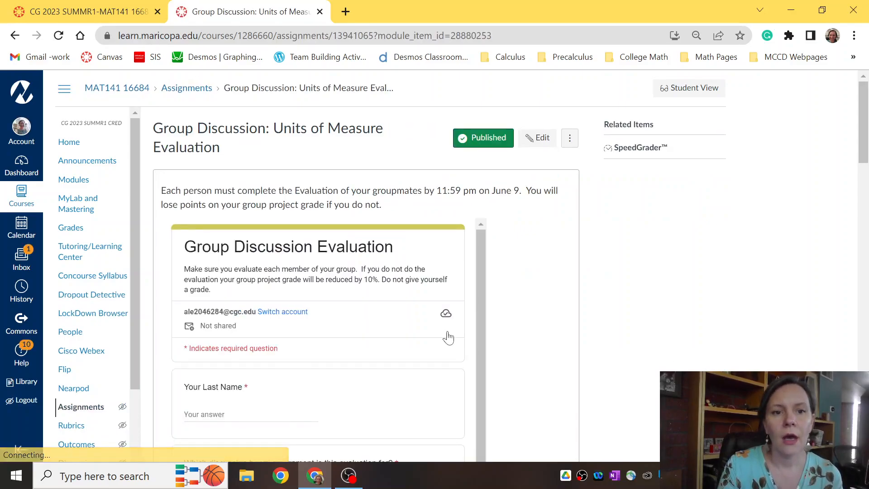
Scroll through the embedded peer evaluation Google Form down to its member-evaluation questions.
scroll(down, 3)
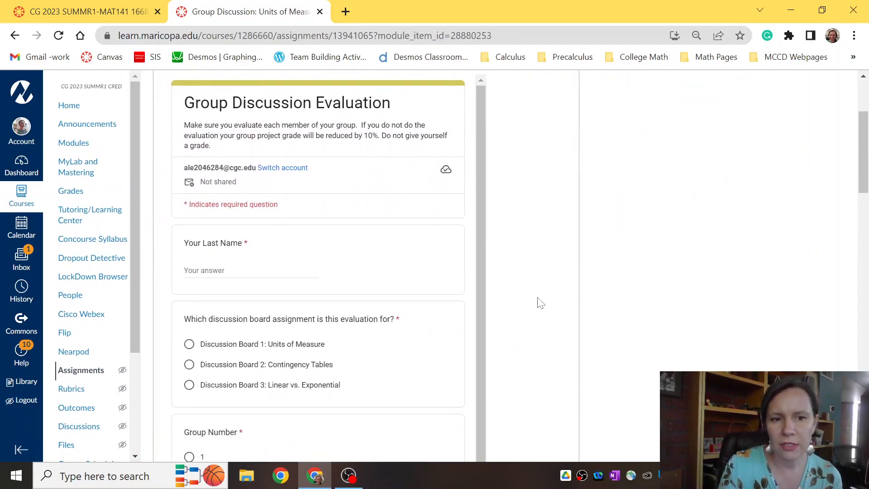
scroll(down, 3)
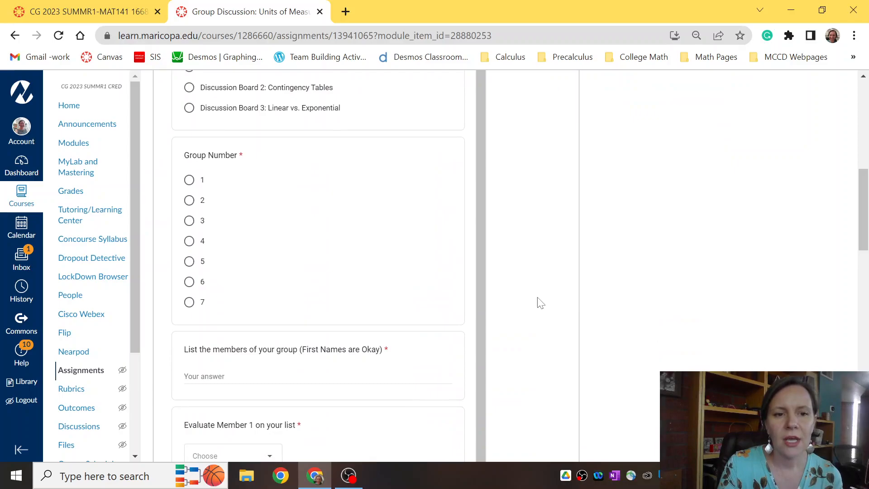
scroll(down, 3)
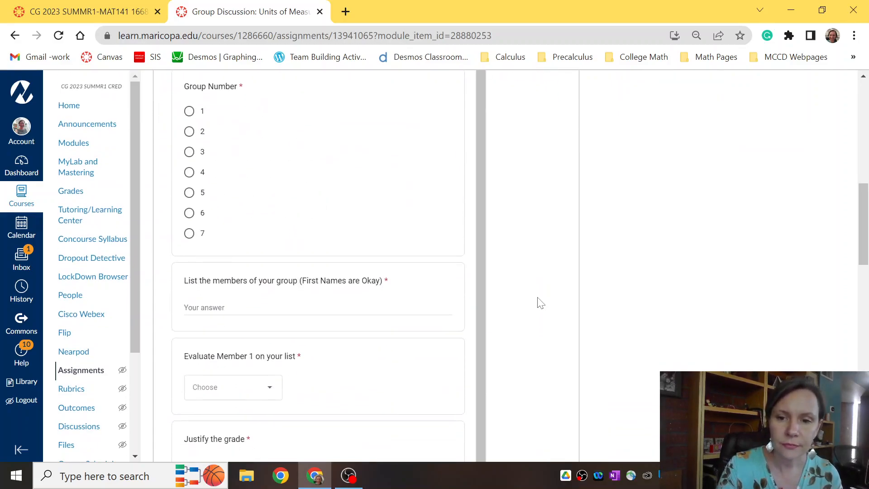
scroll(down, 3)
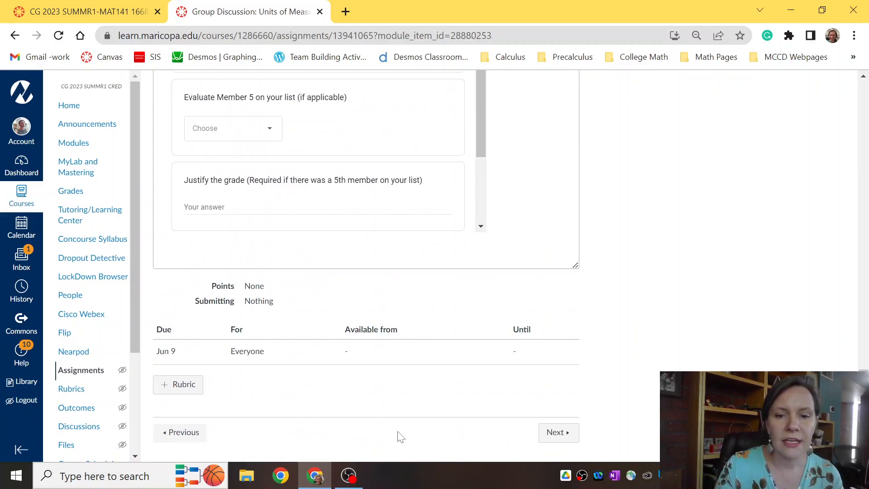
Go back via Group Share Out to the Units of Measure discussion with its soda-pool problem.
click(182, 433)
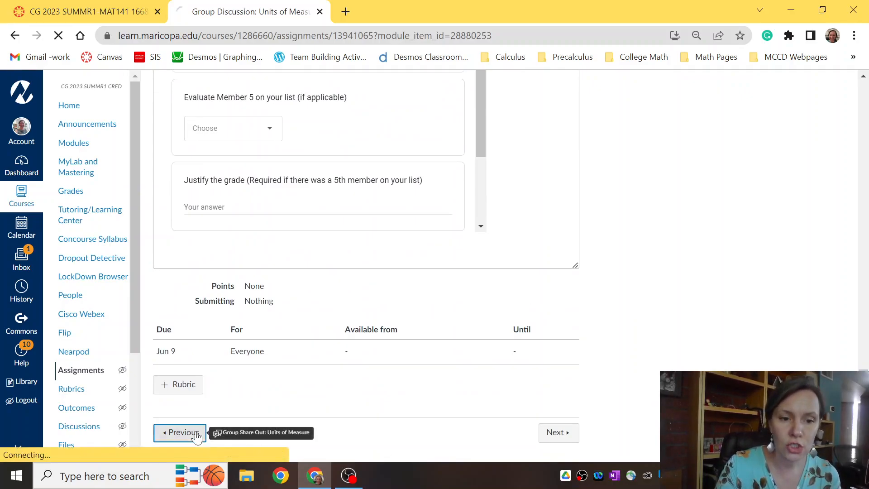
click(179, 432)
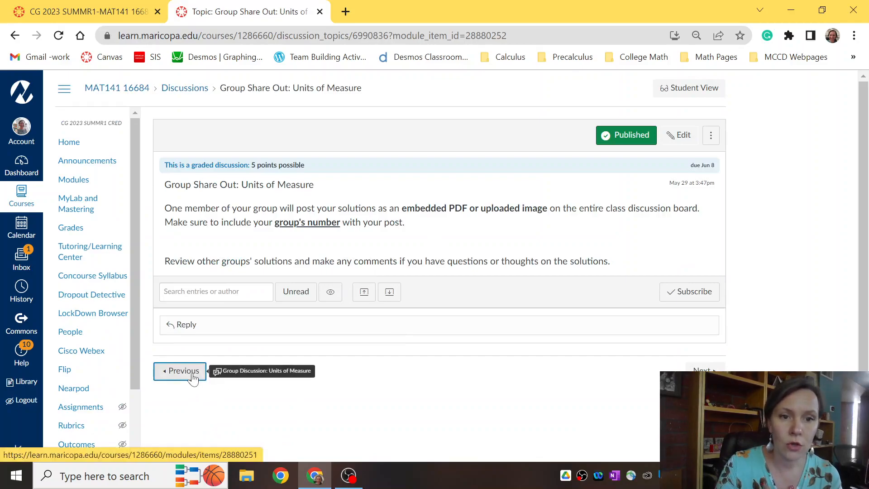
click(180, 370)
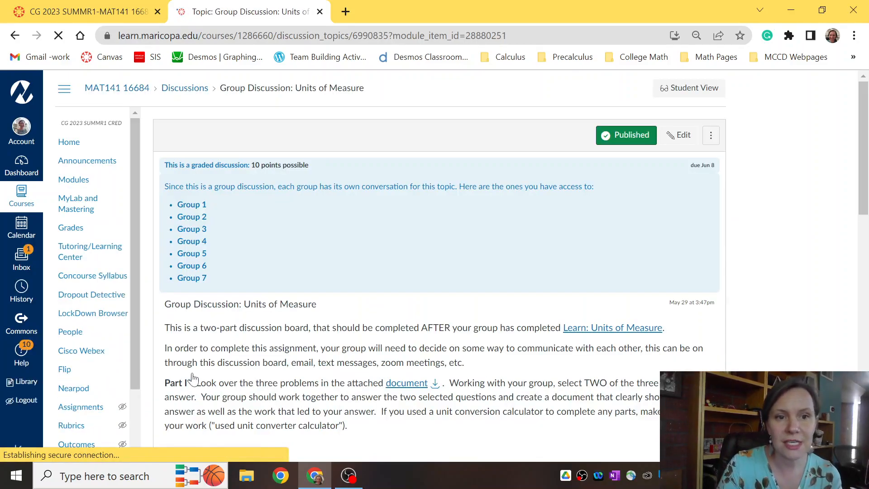
click(407, 382)
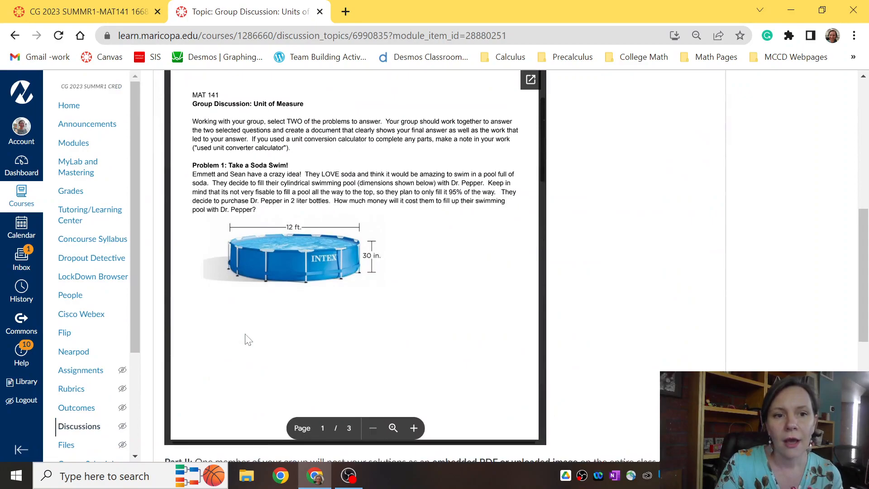
scroll(down, 3)
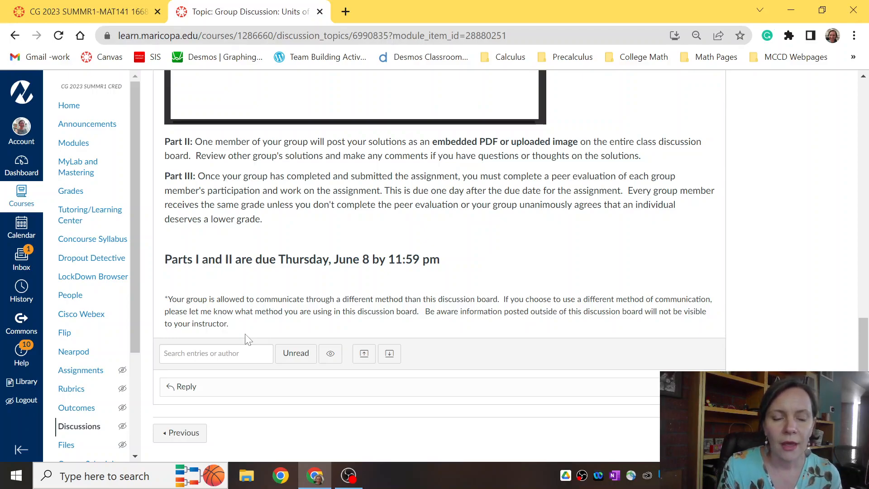
mouse_move(371, 291)
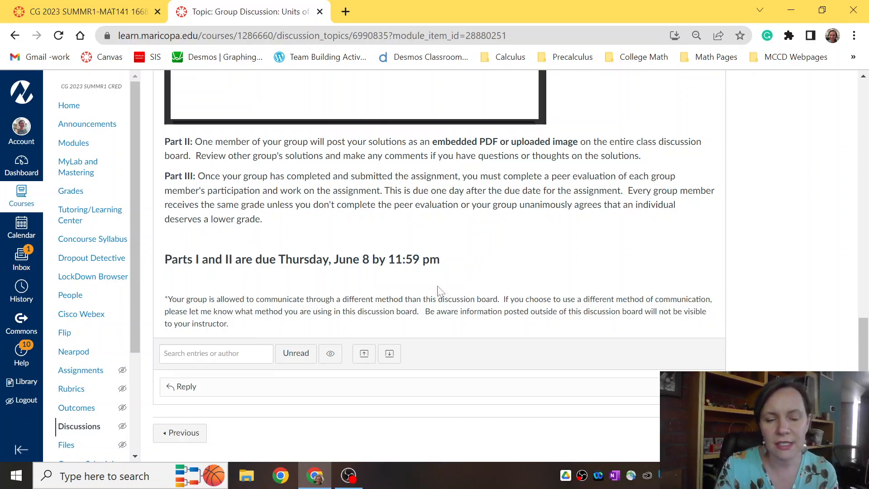
mouse_move(442, 224)
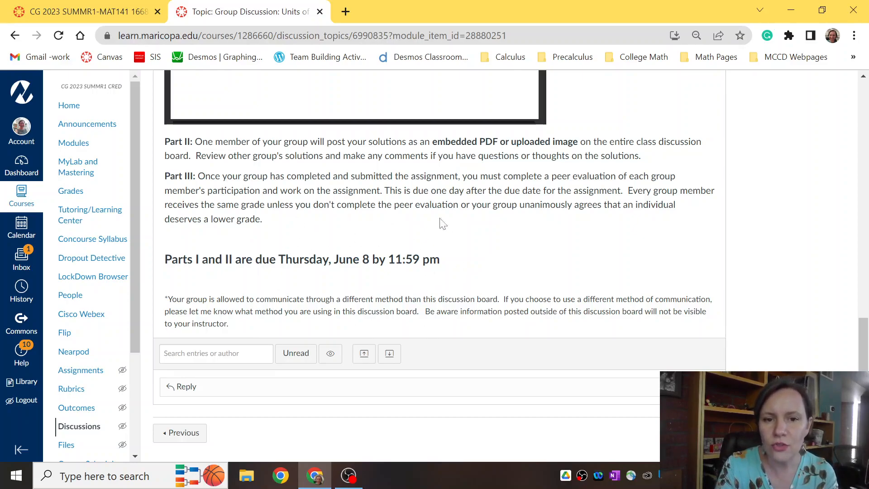
mouse_move(279, 280)
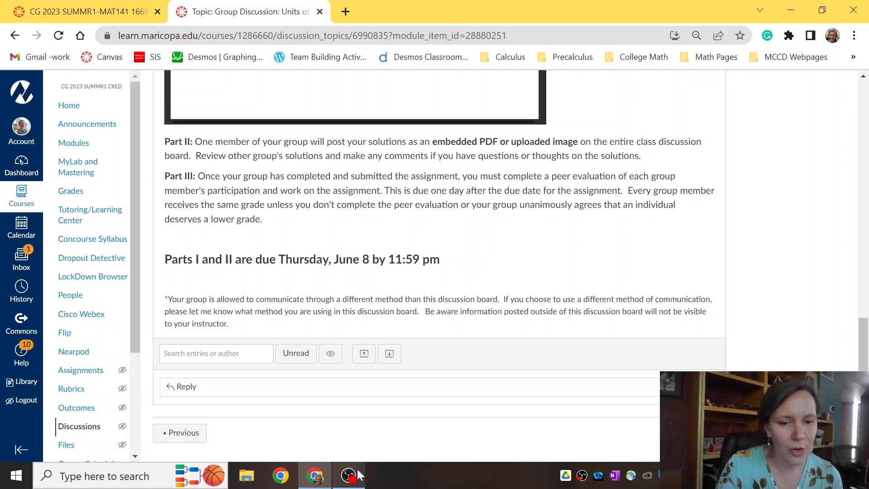
mouse_move(348, 476)
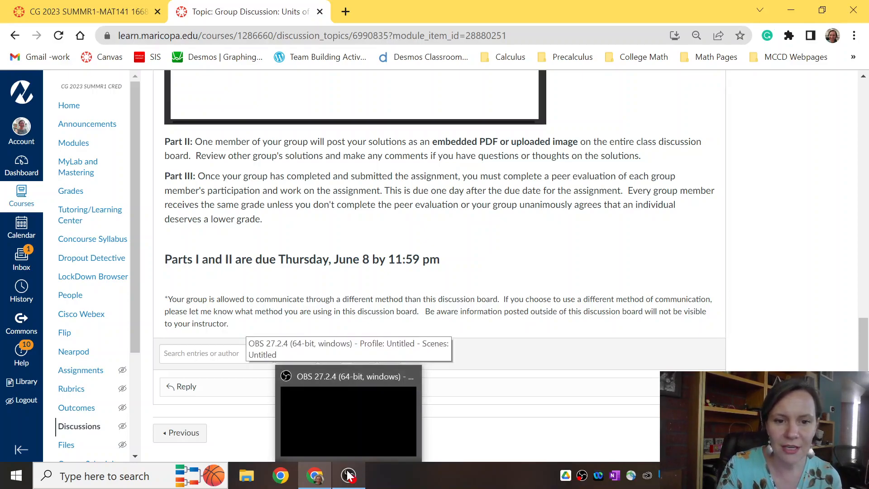